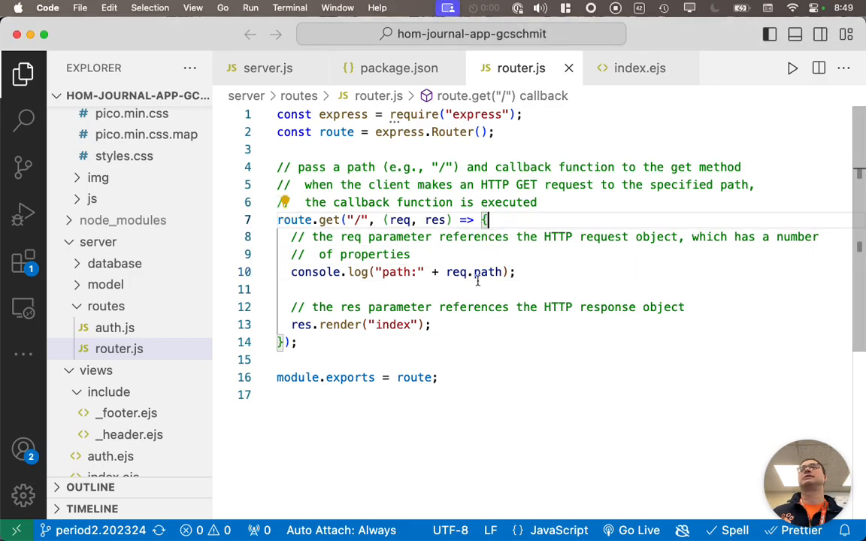
{"action": "mouse_move", "coordinate": [487, 271]}
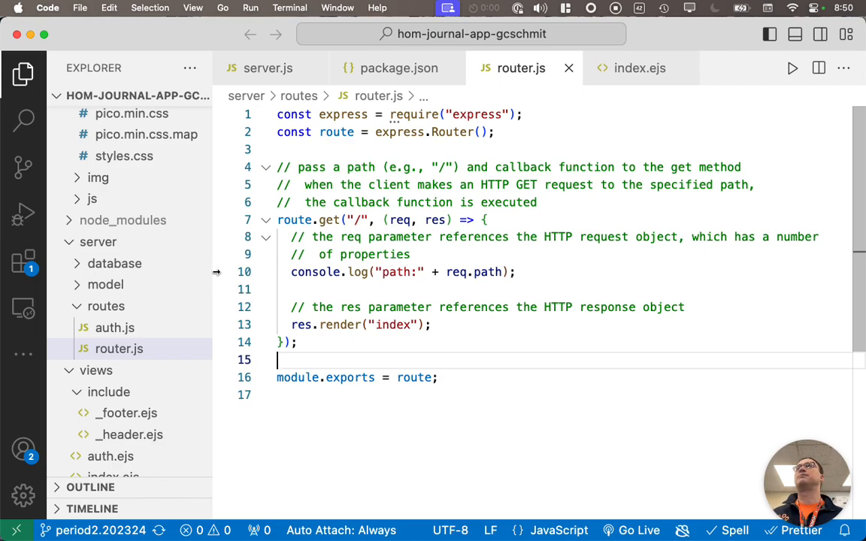
Place a breakpoint on line 10, the GET route's console.log in router.js.
{"action": "left_click", "coordinate": [222, 272]}
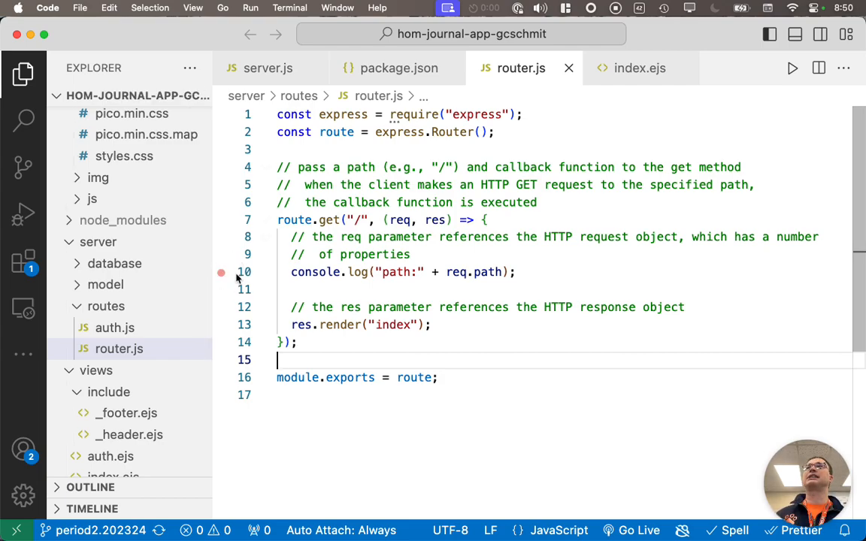
{"action": "mouse_move", "coordinate": [219, 281]}
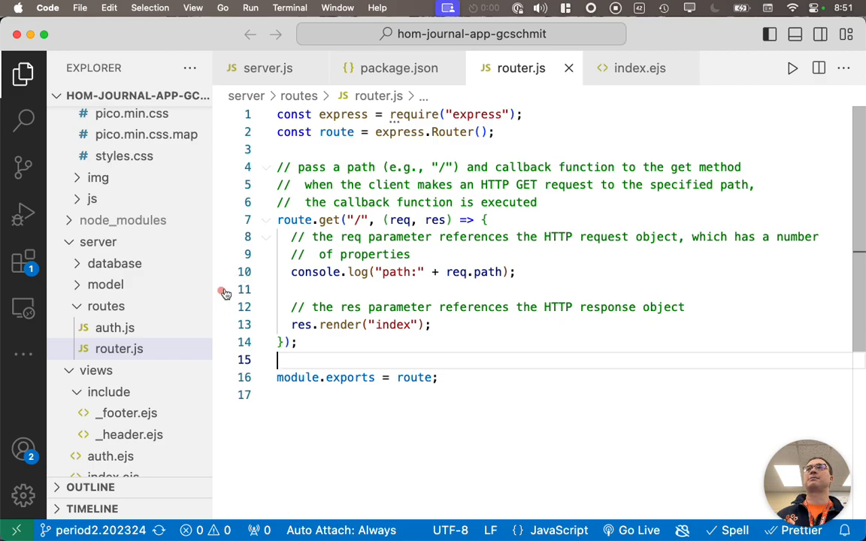
{"action": "left_click", "coordinate": [221, 272]}
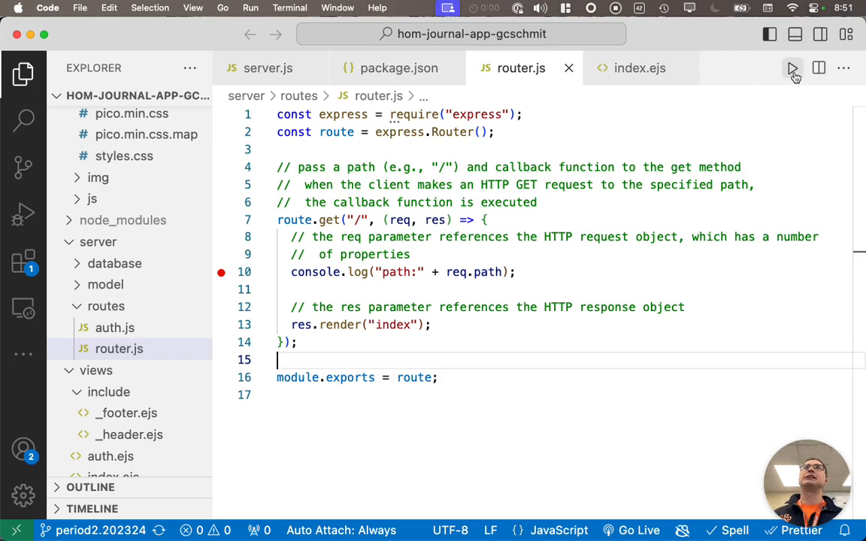
{"action": "mouse_move", "coordinate": [793, 70]}
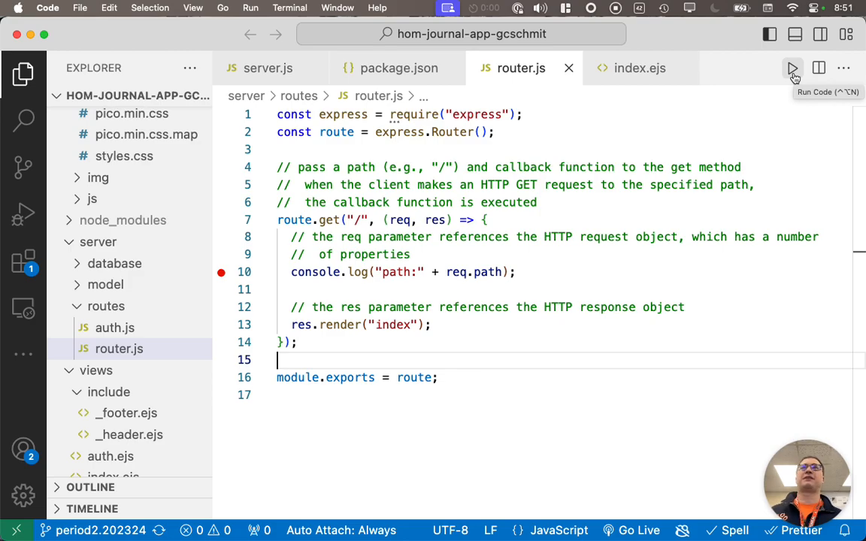
Start debugging so the Express server runs on localhost:8080 with the debugger attached.
{"action": "left_click", "coordinate": [250, 7]}
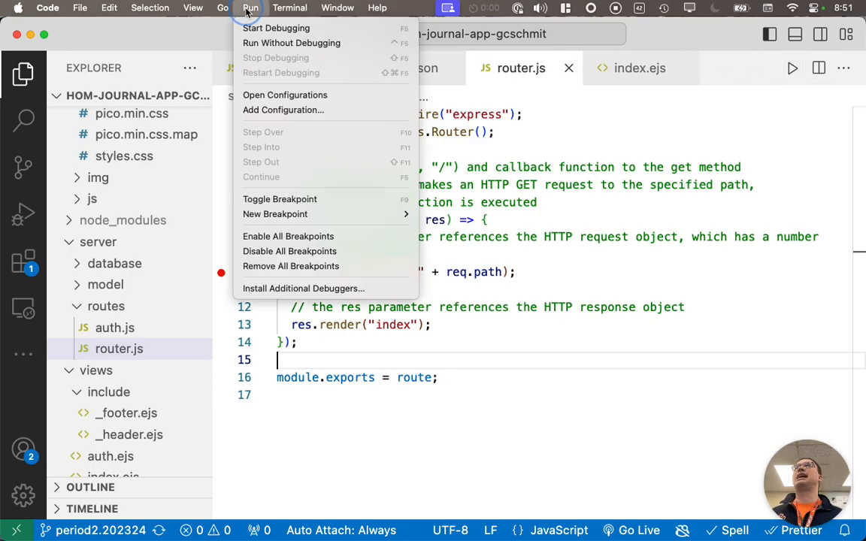
{"action": "mouse_move", "coordinate": [277, 27]}
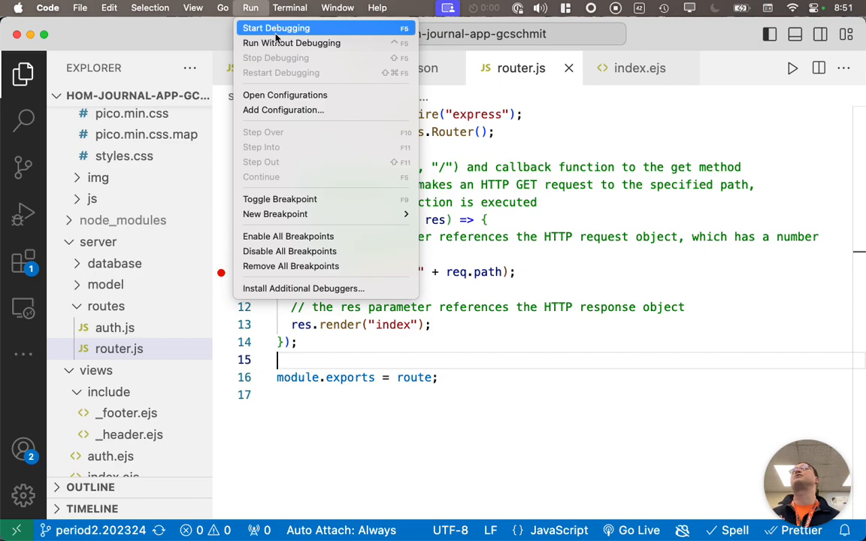
{"action": "left_click", "coordinate": [277, 27]}
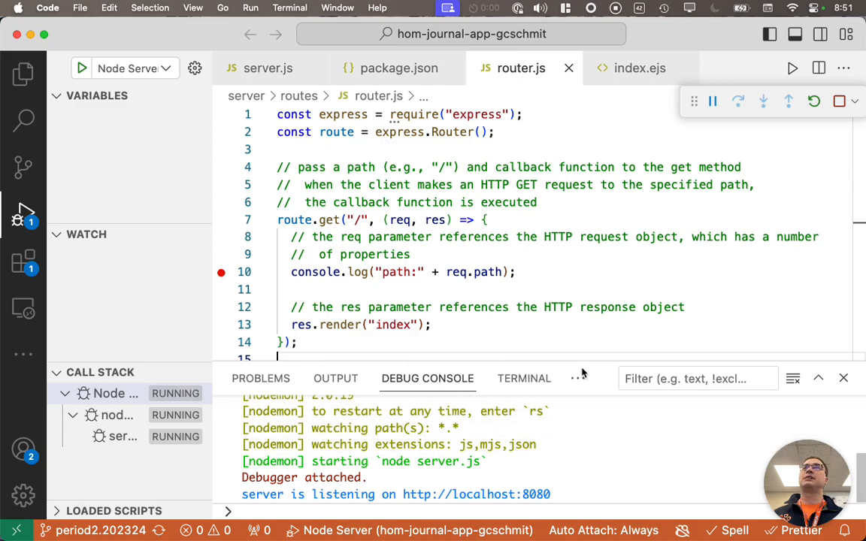
{"action": "mouse_move", "coordinate": [427, 379]}
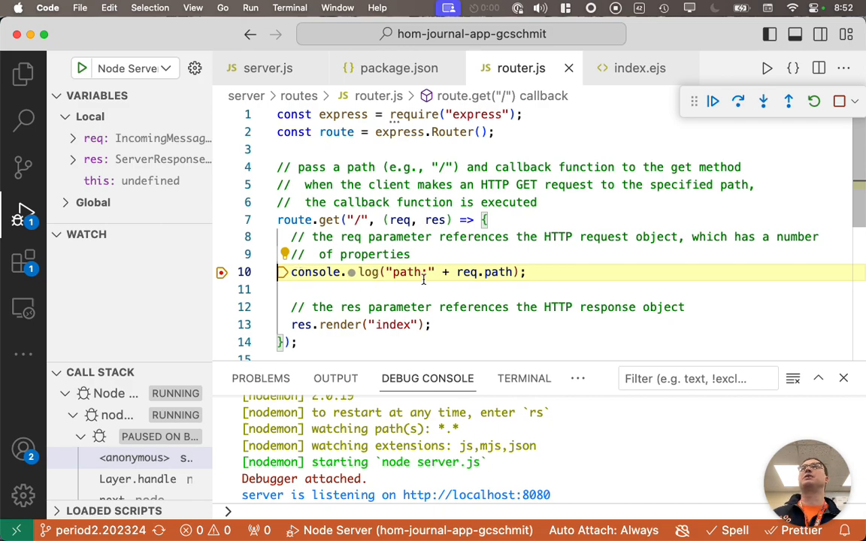
{"action": "mouse_move", "coordinate": [466, 271]}
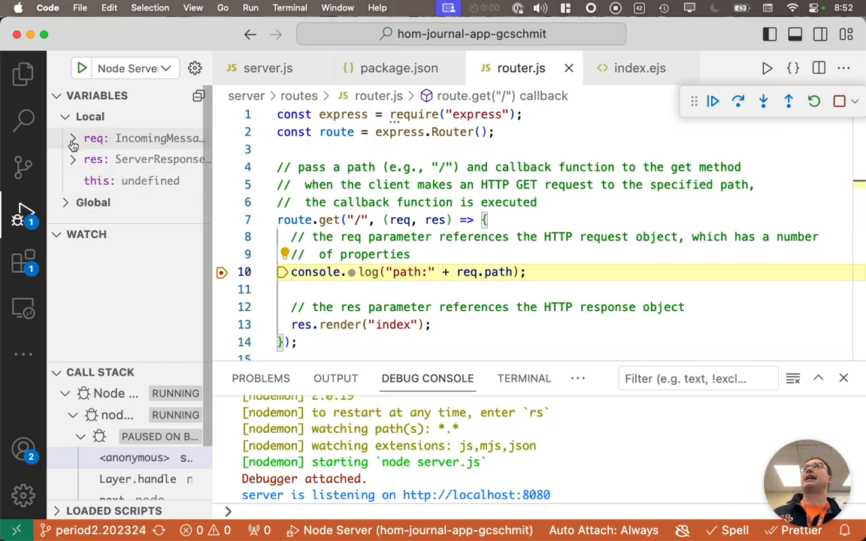
Expand req in the Variables pane to reveal method 'GET' and path '/'.
{"action": "left_click", "coordinate": [74, 139]}
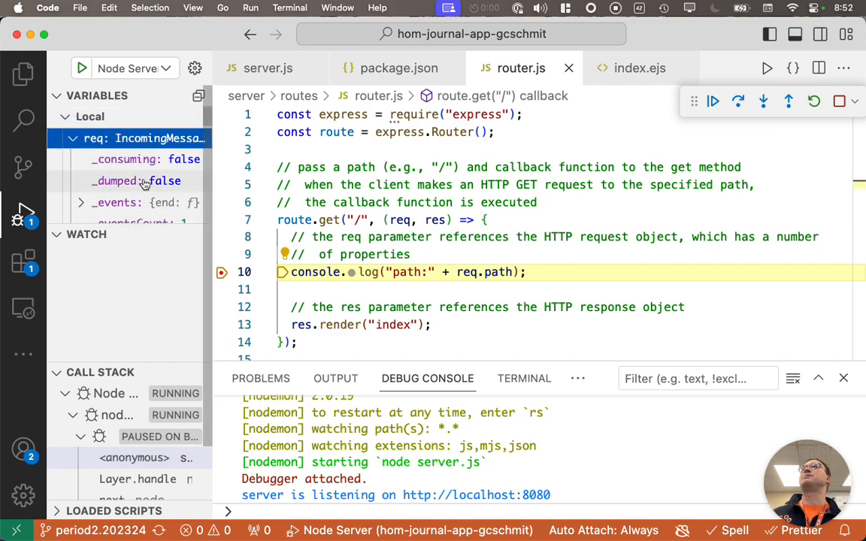
{"action": "scroll", "scroll_direction": "down", "scroll_amount": 3}
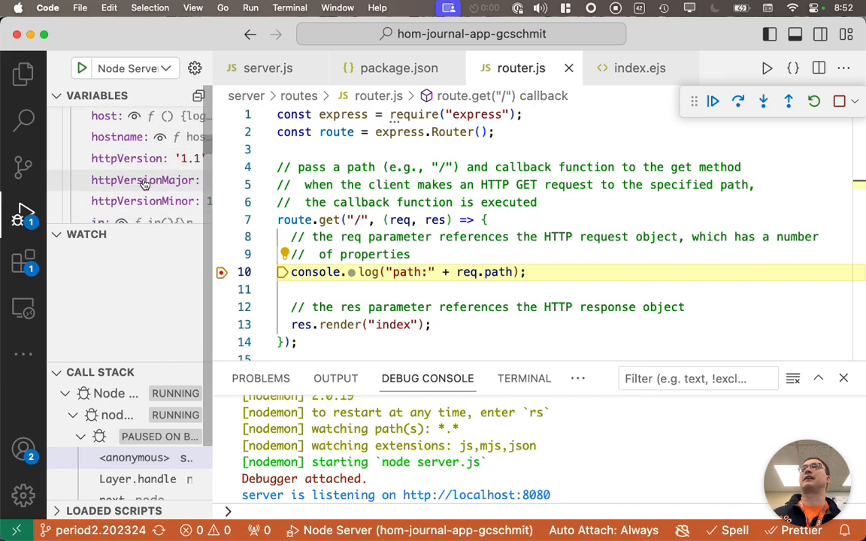
{"action": "scroll", "scroll_direction": "down", "scroll_amount": 3}
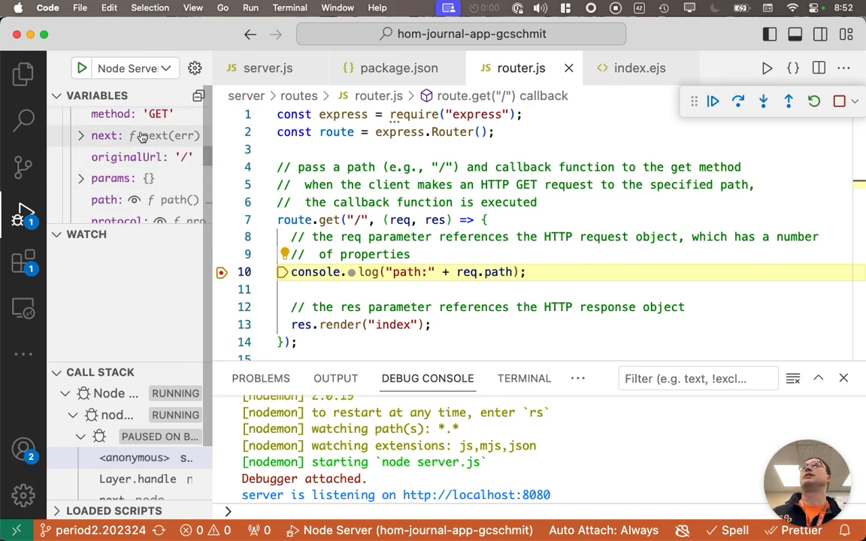
{"action": "scroll", "scroll_direction": "down", "scroll_amount": 3}
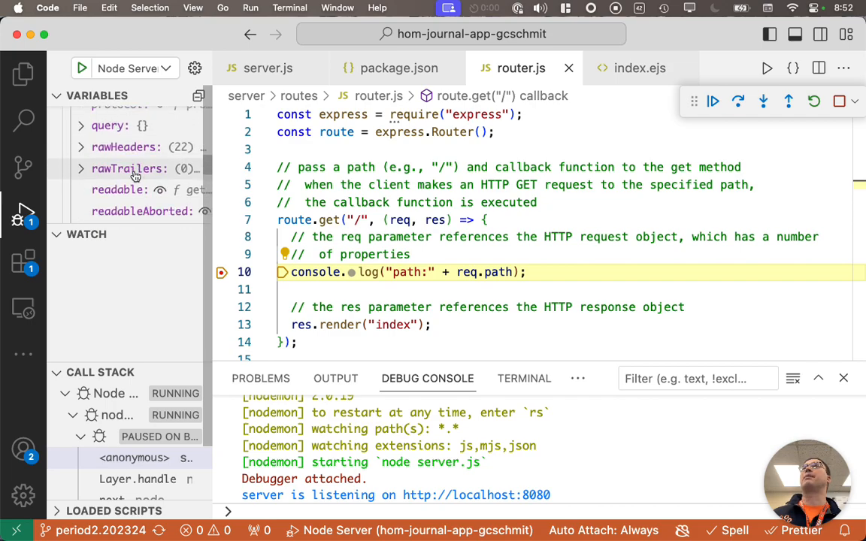
{"action": "scroll", "scroll_direction": "down", "scroll_amount": 3}
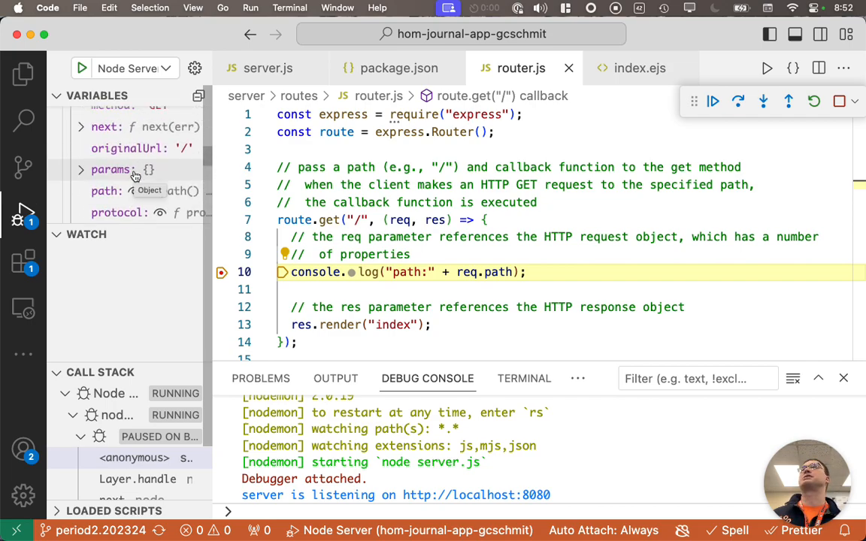
{"action": "left_click", "coordinate": [109, 189]}
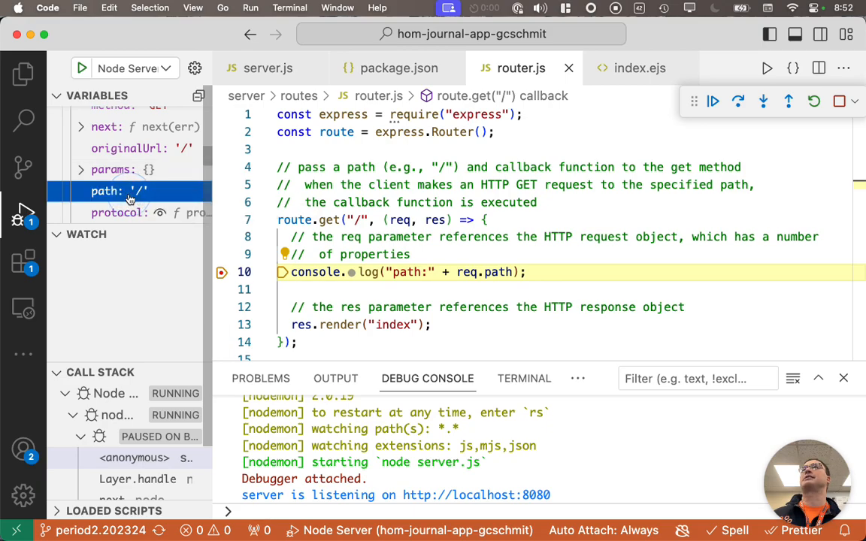
{"action": "mouse_move", "coordinate": [167, 211]}
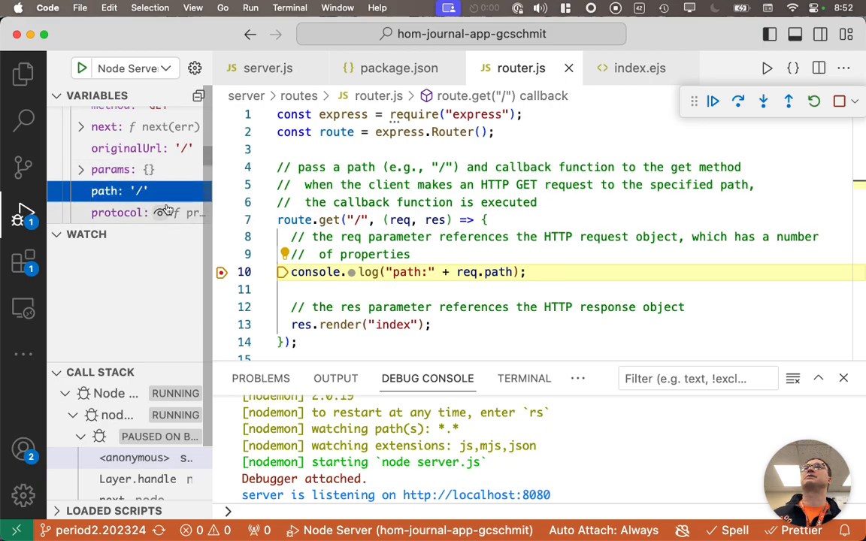
Step over line 10 so 'path:/' prints, then continue execution.
{"action": "left_click", "coordinate": [740, 101]}
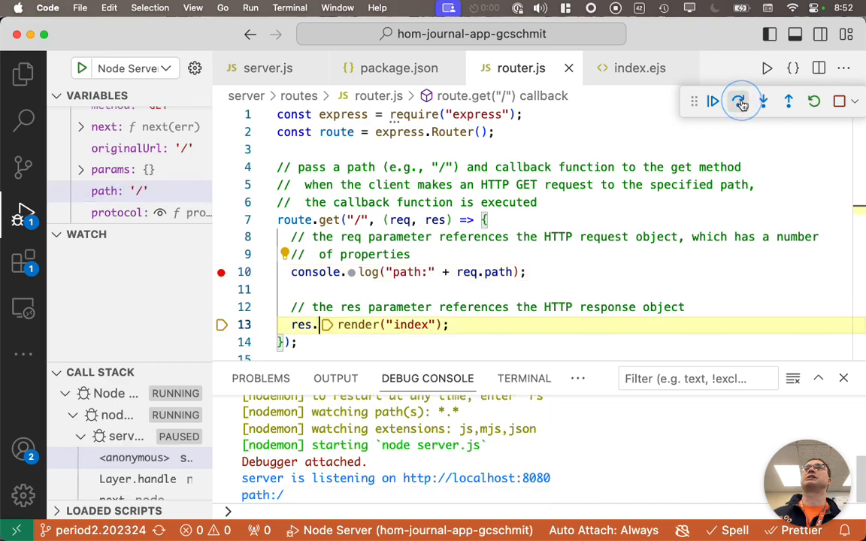
{"action": "left_click", "coordinate": [739, 101]}
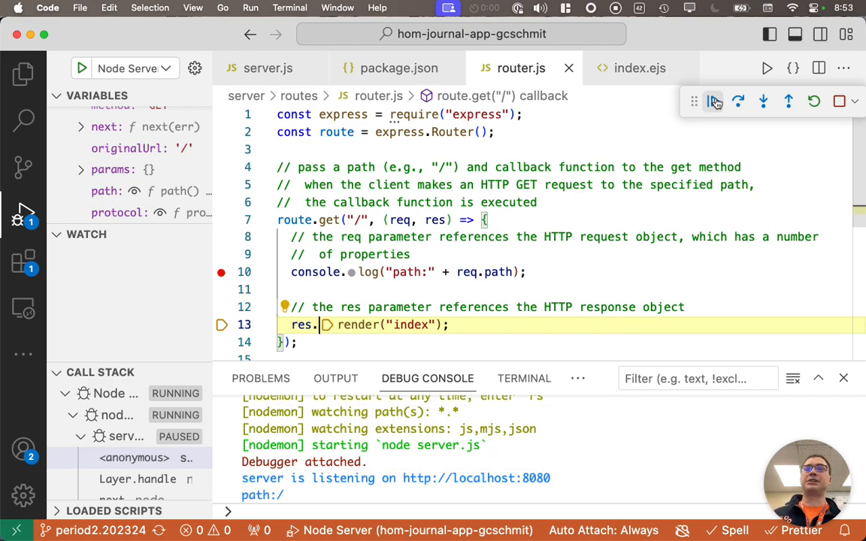
{"action": "mouse_move", "coordinate": [713, 100]}
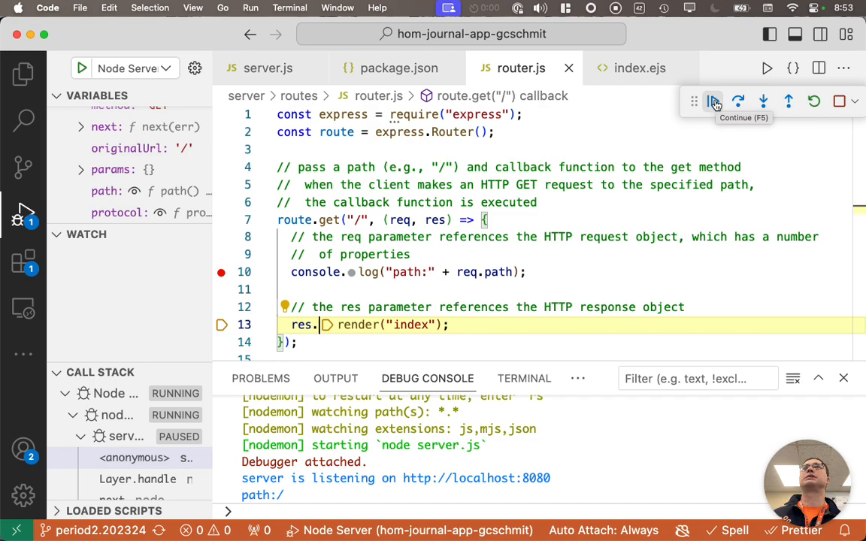
{"action": "left_click", "coordinate": [713, 101]}
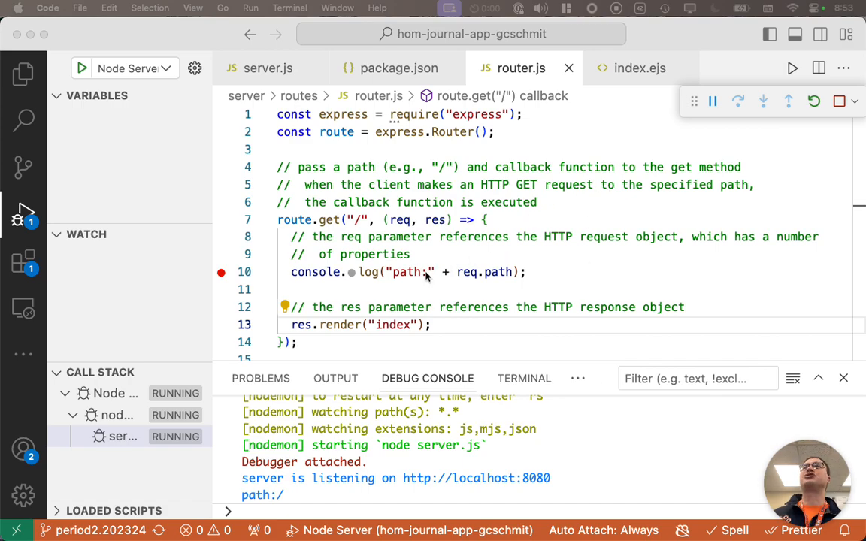
Replace 'path:' in the line 10 console.log string with 'path requested: '.
{"action": "double_click", "coordinate": [406, 271]}
{"action": "type", "text": " r"}
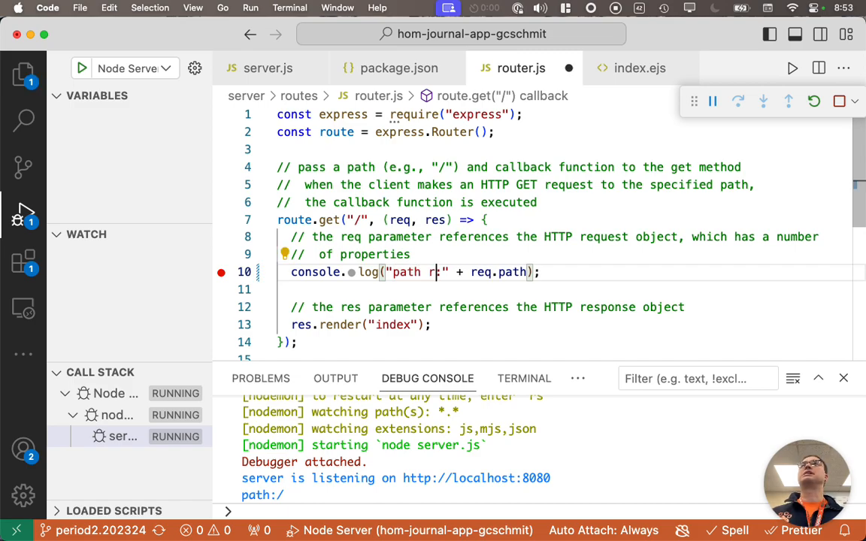
{"action": "type", "text": "equested:"}
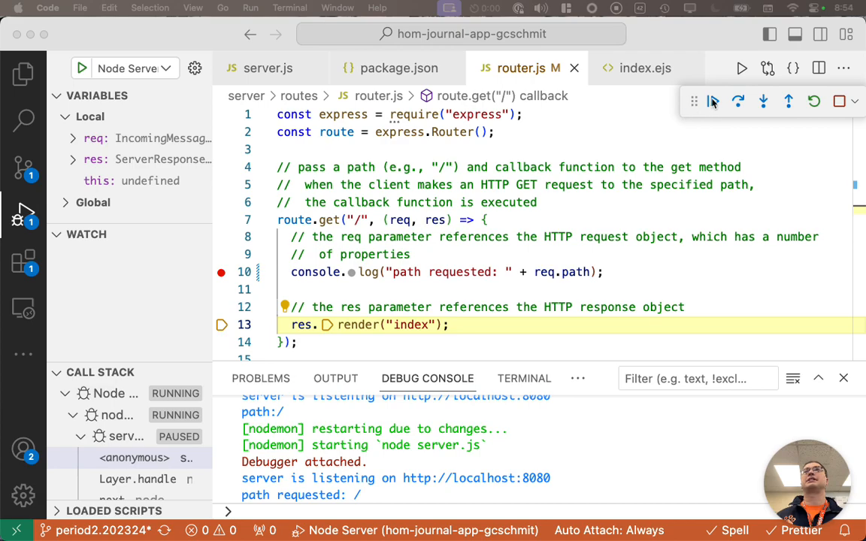
Continue past the pause after 'path requested: /' logs so the server runs again.
{"action": "left_click", "coordinate": [713, 103]}
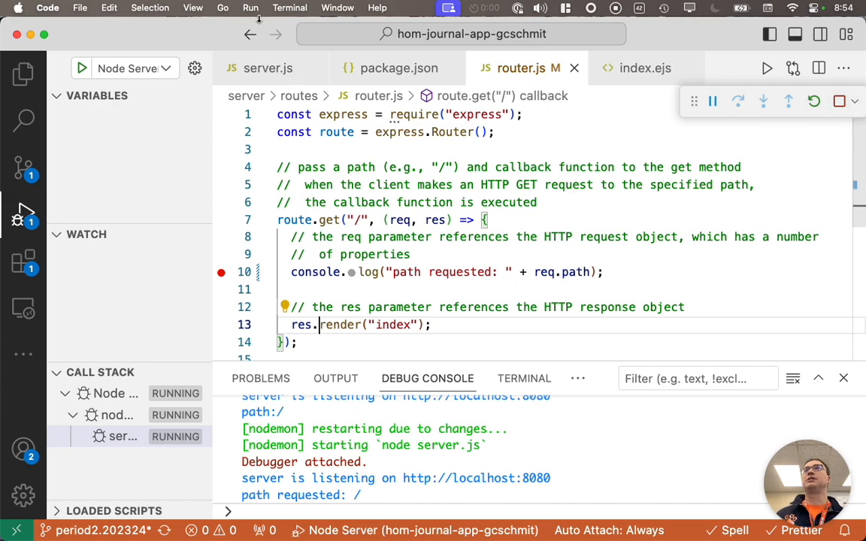
{"action": "left_click", "coordinate": [250, 7]}
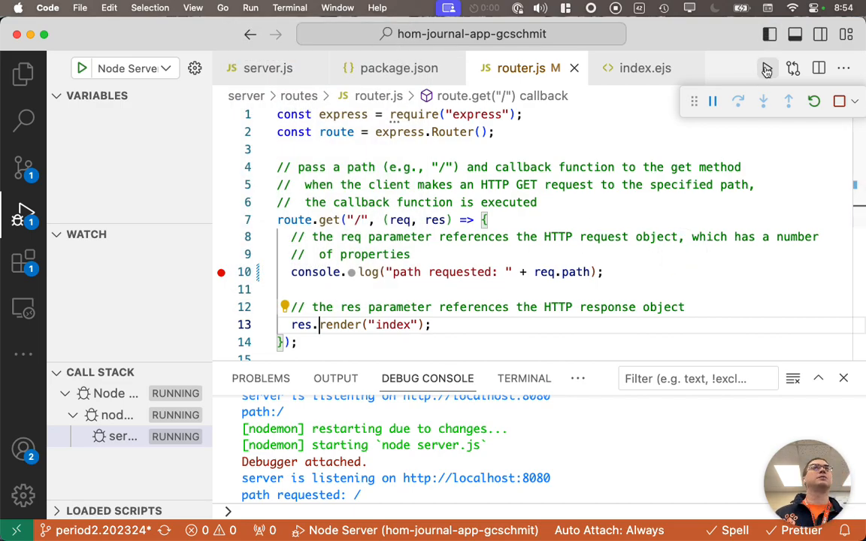
{"action": "mouse_move", "coordinate": [767, 69]}
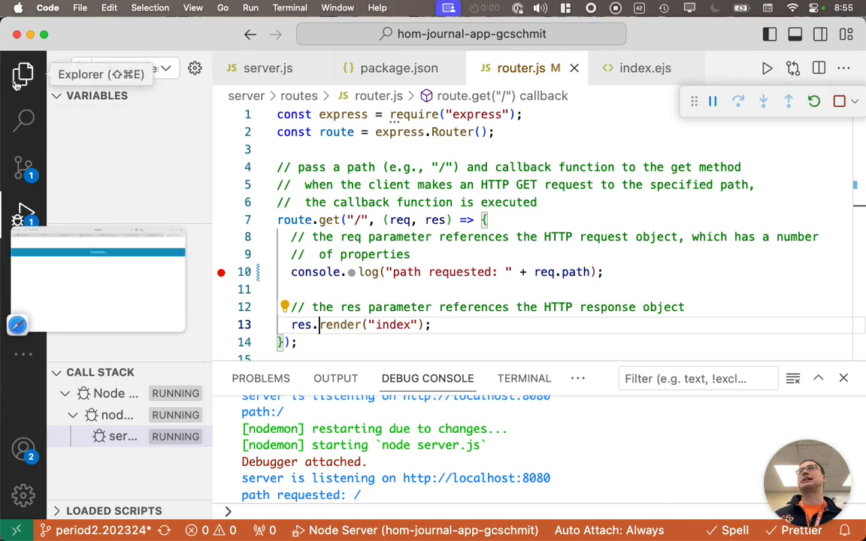
Show the Explorer file tree and bring up the context menu for server/routes/router.js.
{"action": "left_click", "coordinate": [22, 74]}
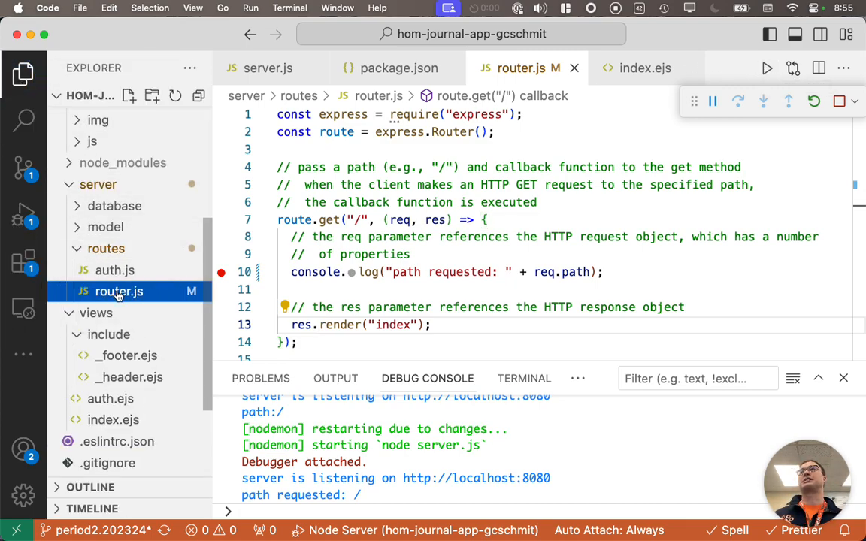
{"action": "right_click", "coordinate": [117, 292]}
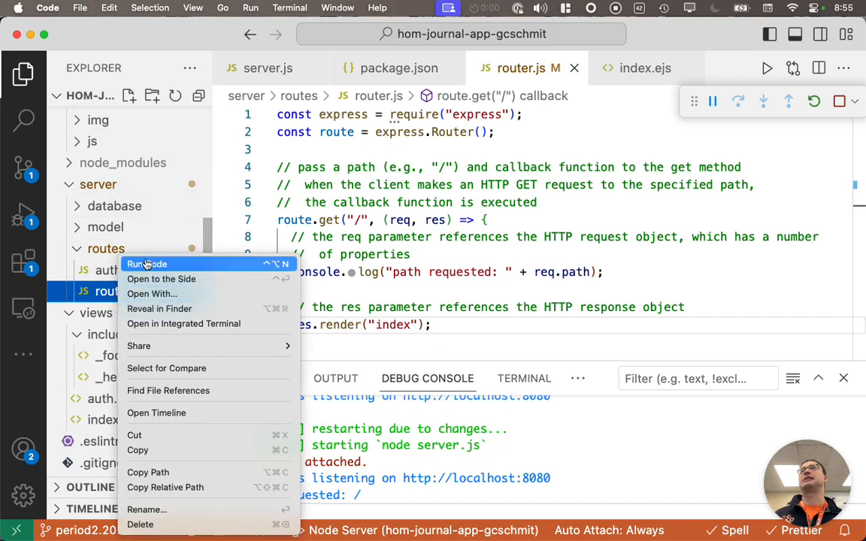